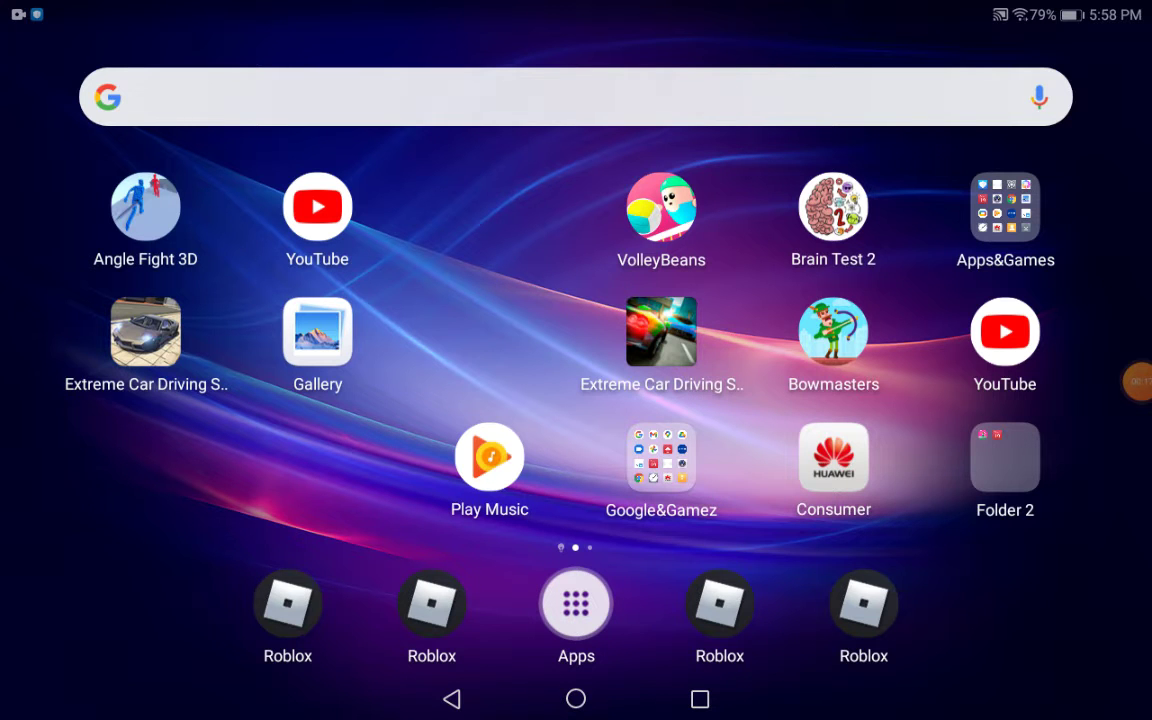
# Show the launcher's full alphabetical list of installed apps.
pyautogui.click(576, 604)
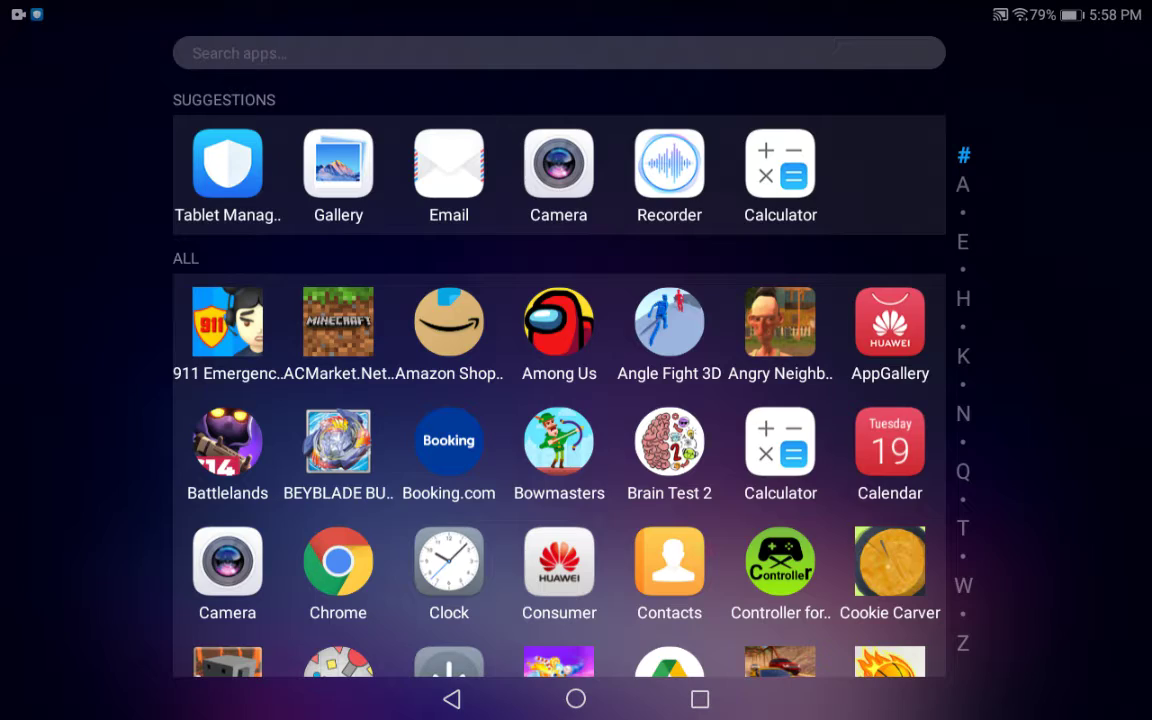
# Scroll down the app drawer to reach and launch HappyMod.
pyautogui.scroll(-3)
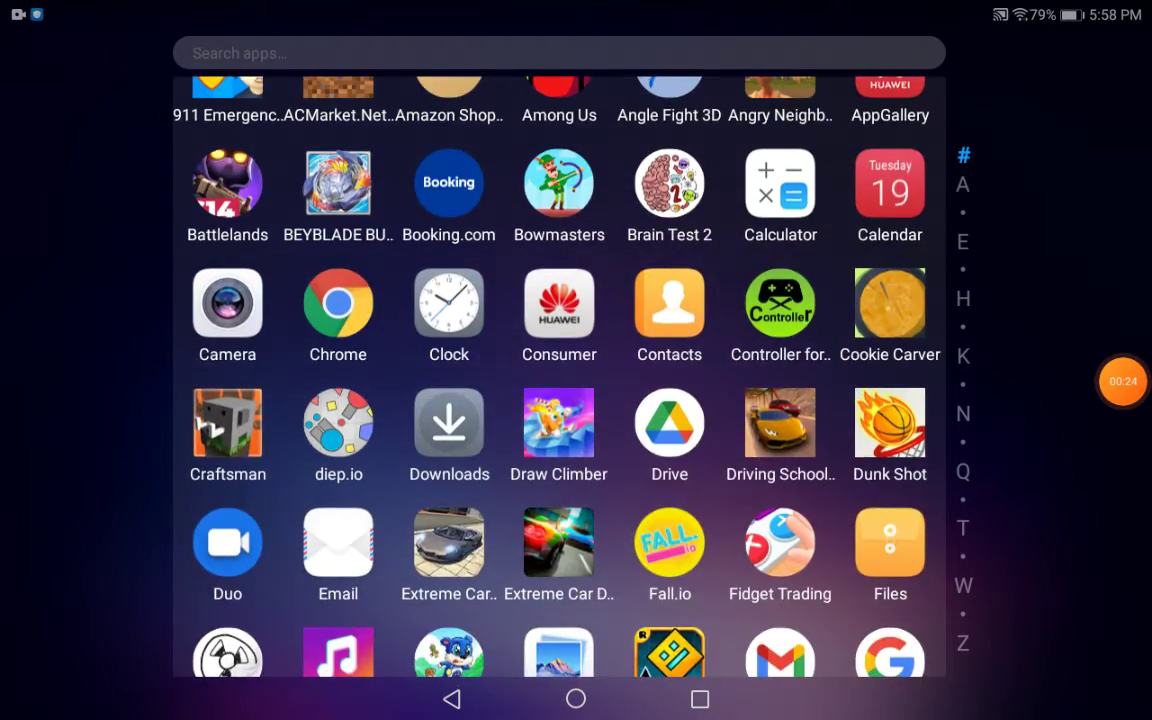
pyautogui.scroll(-3)
pyautogui.write('cucel')
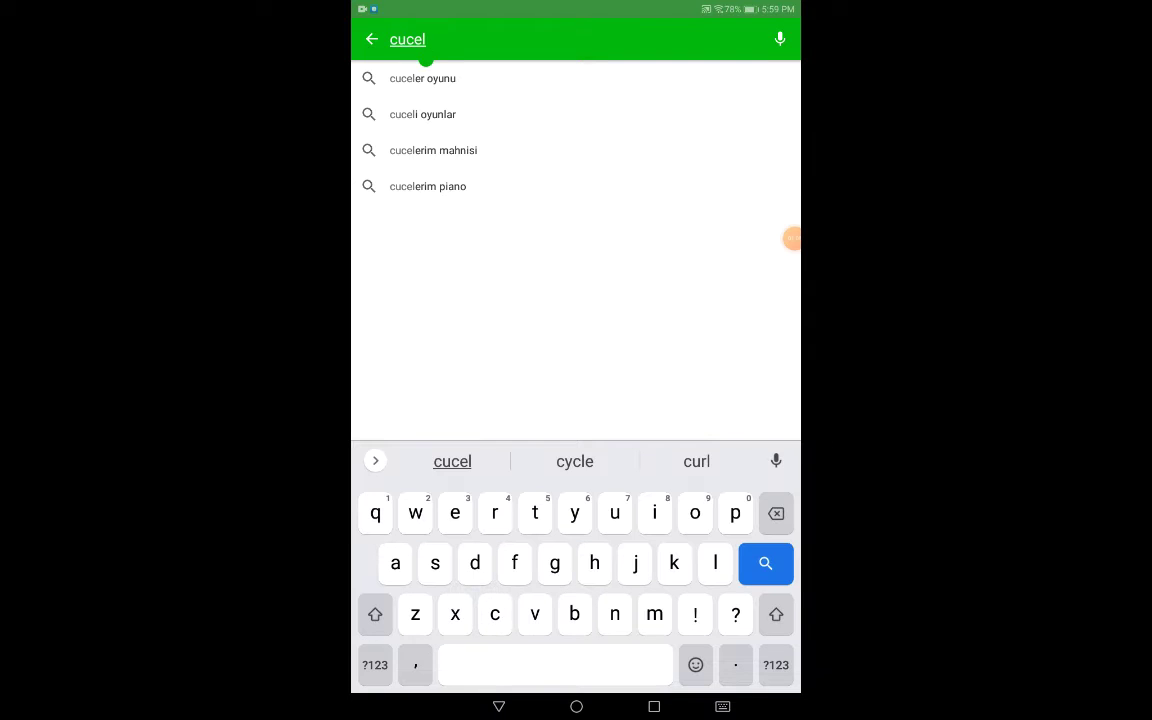
# Search 'cucel' and reach the CHUCHEL versions list (2.0.14, 2.0.5, 1.0.2).
pyautogui.click(764, 564)
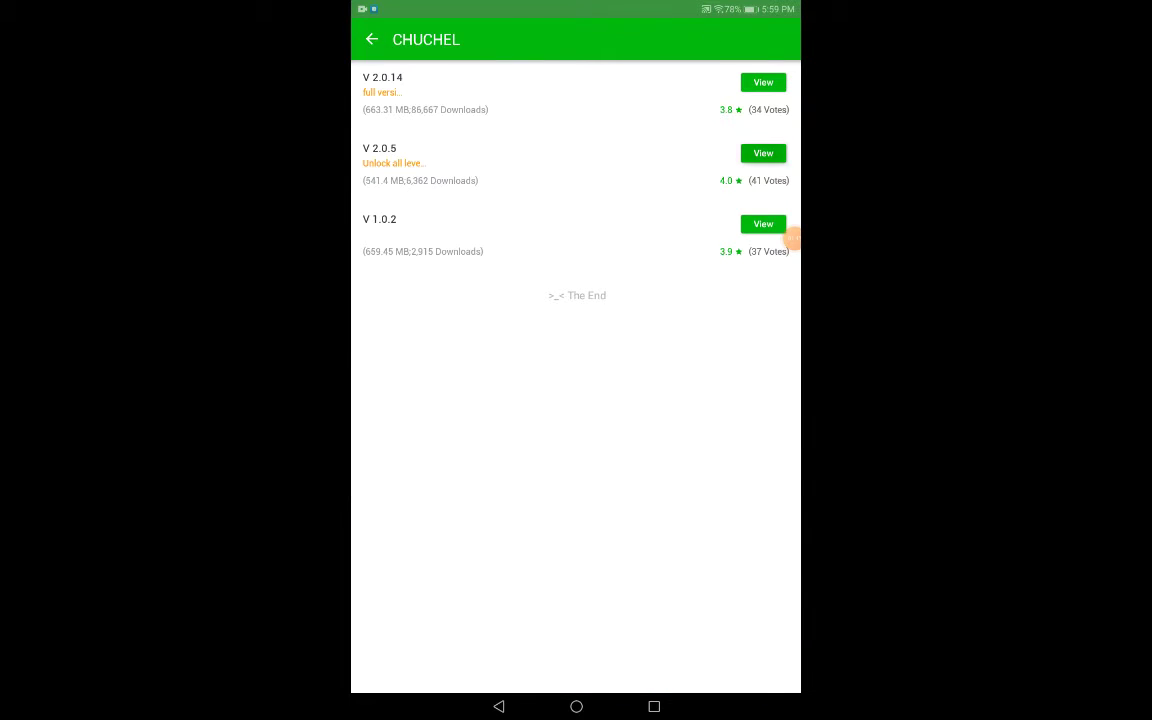
# Download CHUCHEL Mod V 2.0.5 (Unlock all levels, 541.4 MB) until extraction finishes.
pyautogui.click(764, 152)
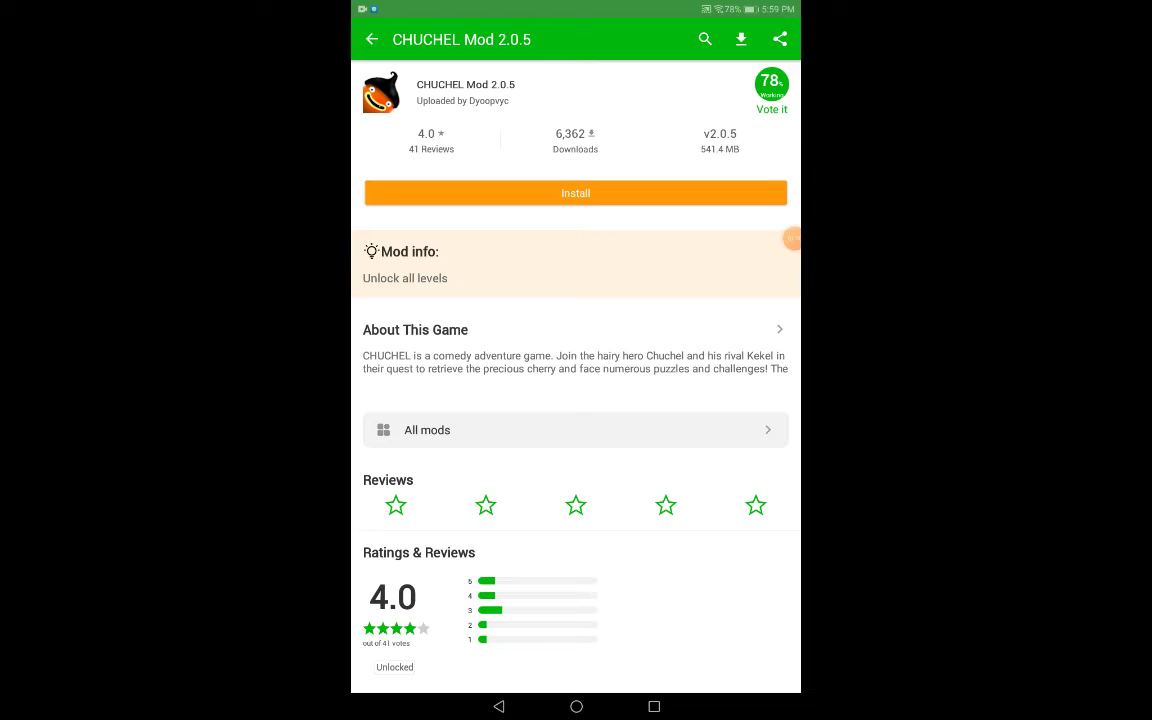
pyautogui.click(576, 192)
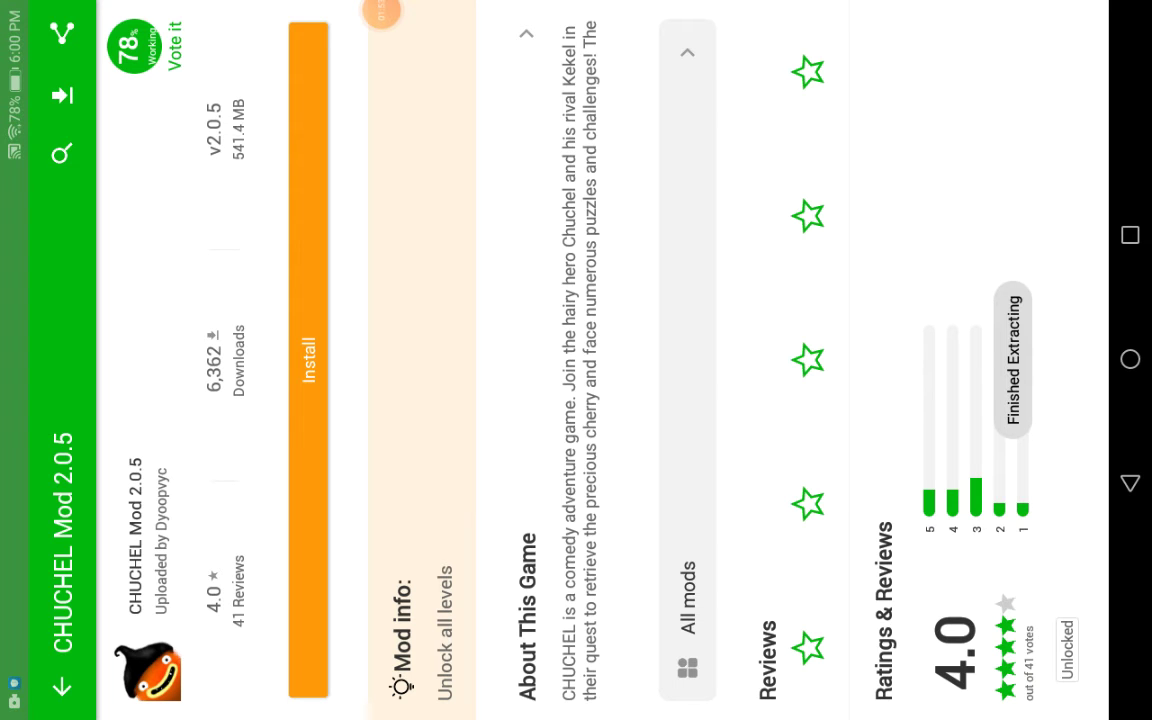
# Install the extracted CHUCHEL package through the Android package installer.
pyautogui.click(308, 362)
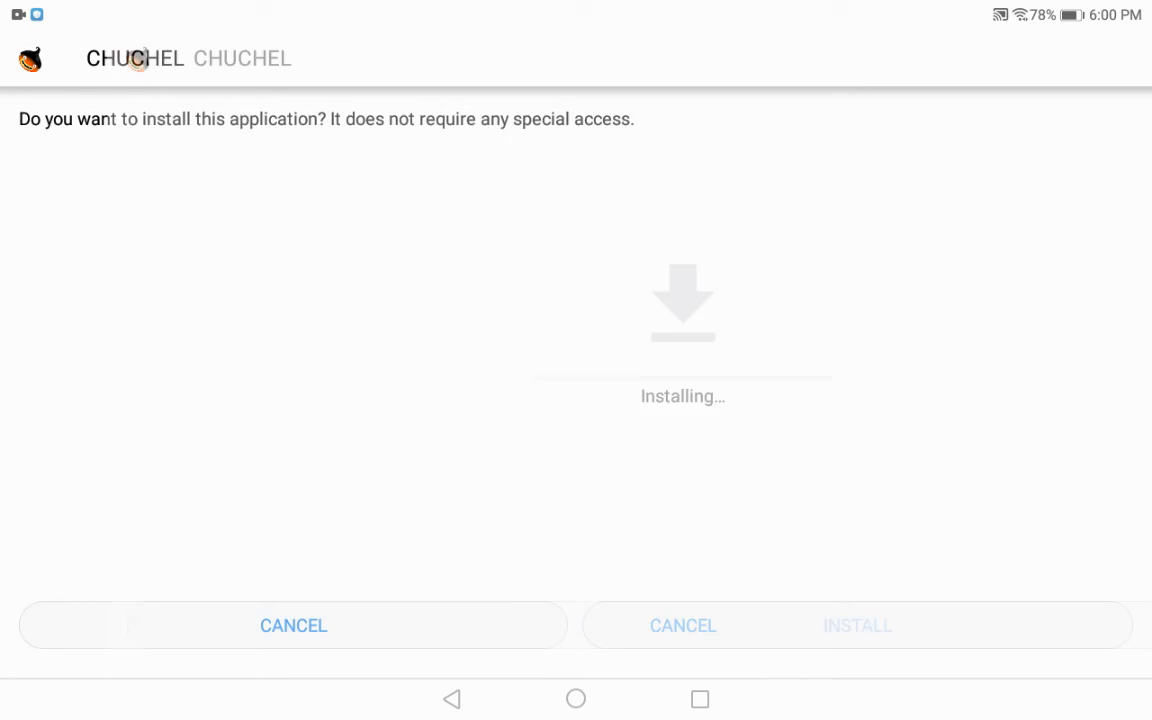
pyautogui.click(856, 624)
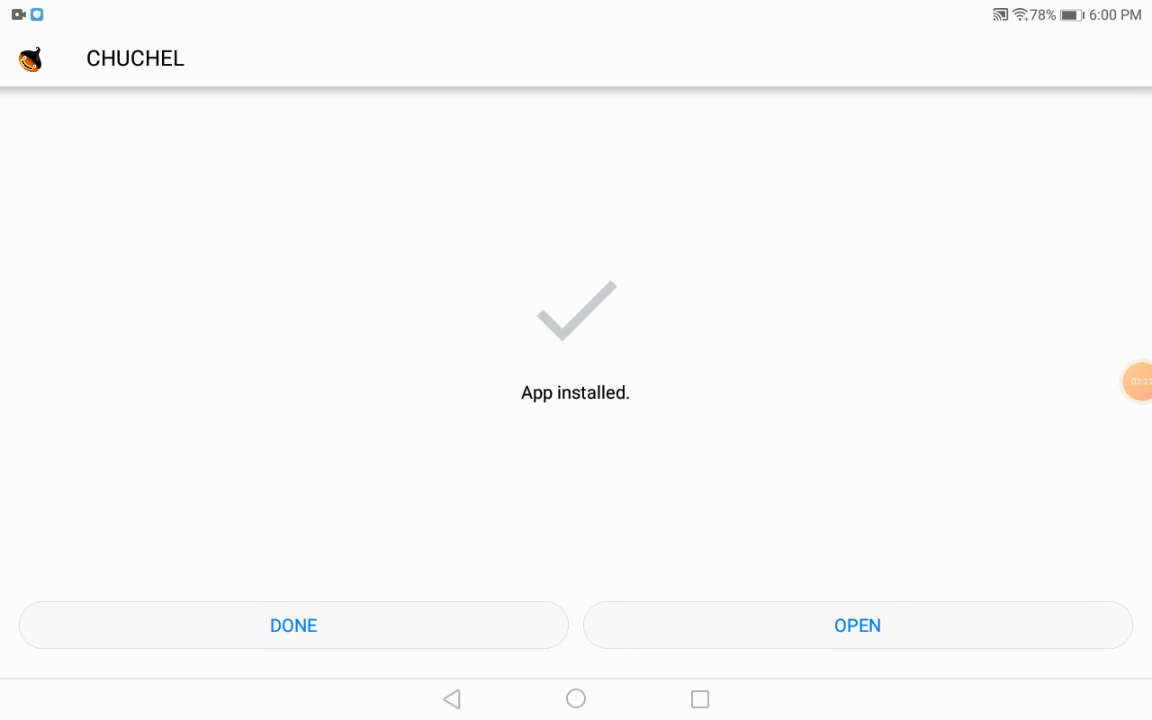
# Dismiss the install confirmation and close the HappyMod floating window, returning to the home screen.
pyautogui.click(292, 624)
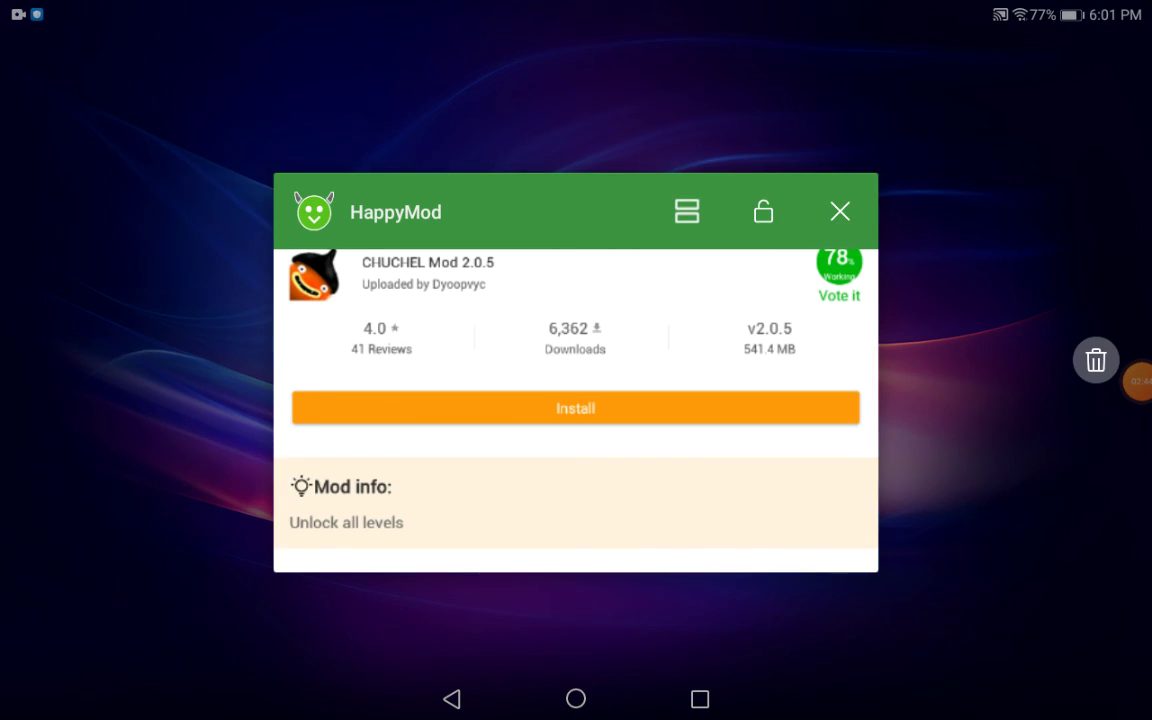
pyautogui.click(840, 212)
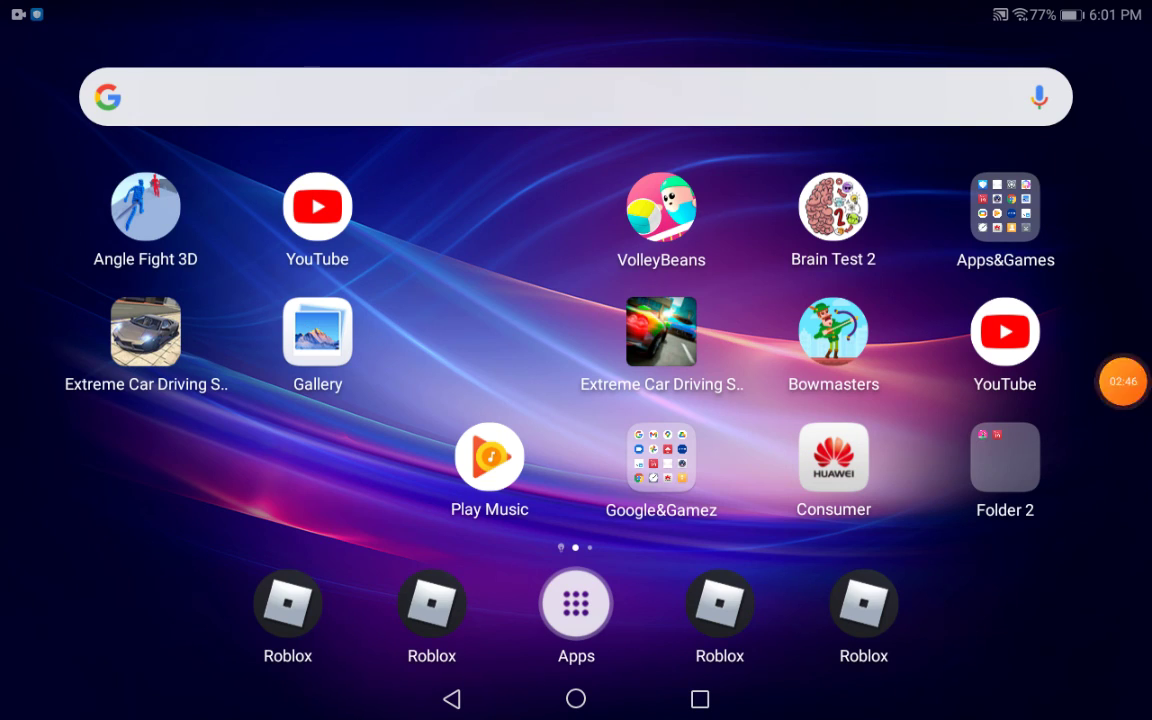